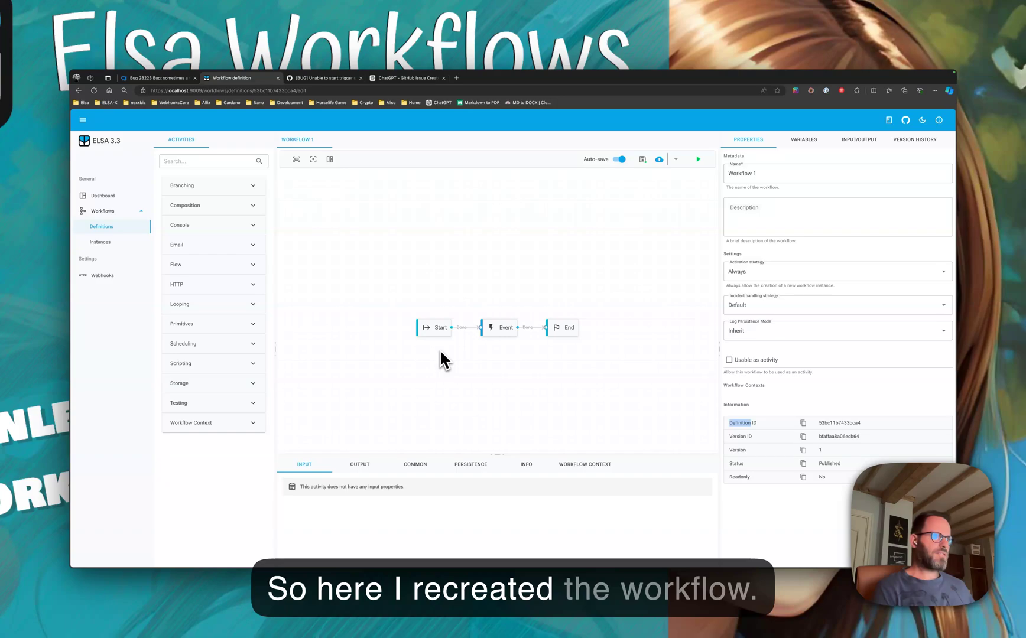
pyautogui.moveTo(487, 357)
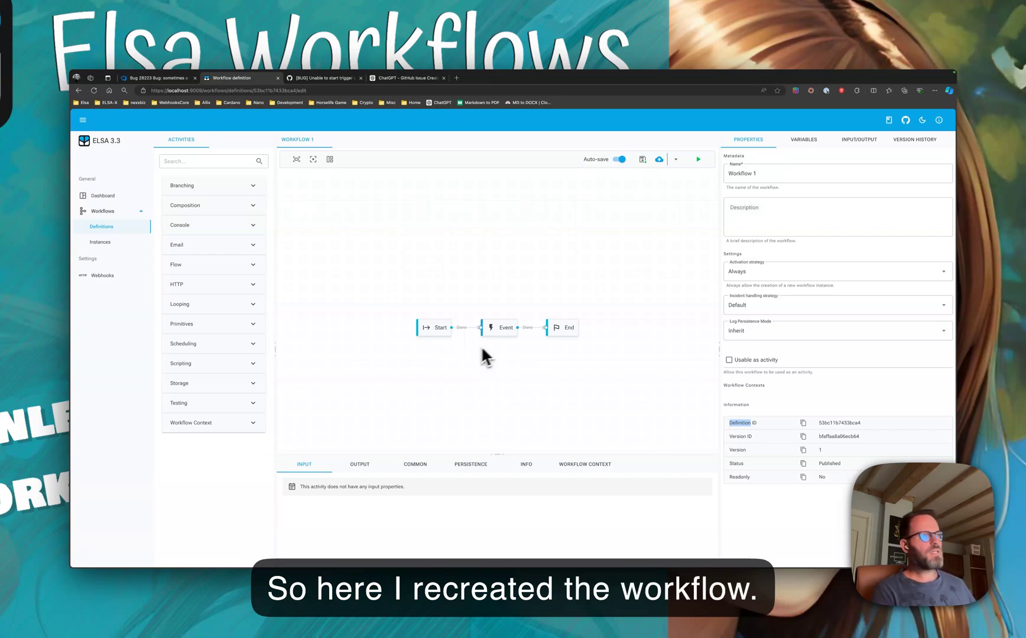
# - Select the Event activity to reveal its Event Name set to MyEvent
pyautogui.click(504, 327)
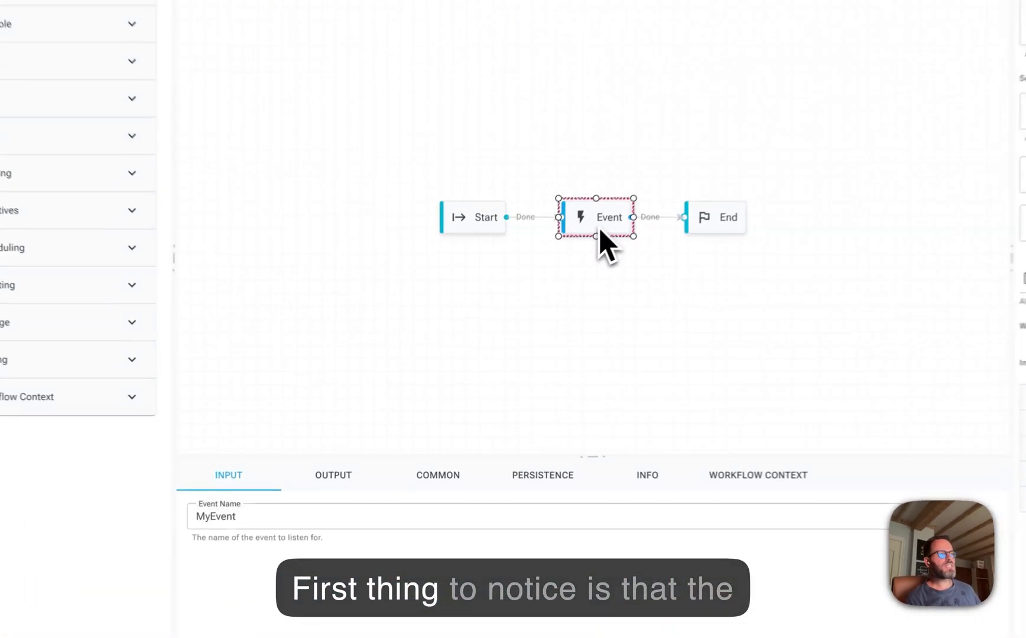
# - Check the Event activity's Trigger workflow option, then run the workflow
pyautogui.click(437, 475)
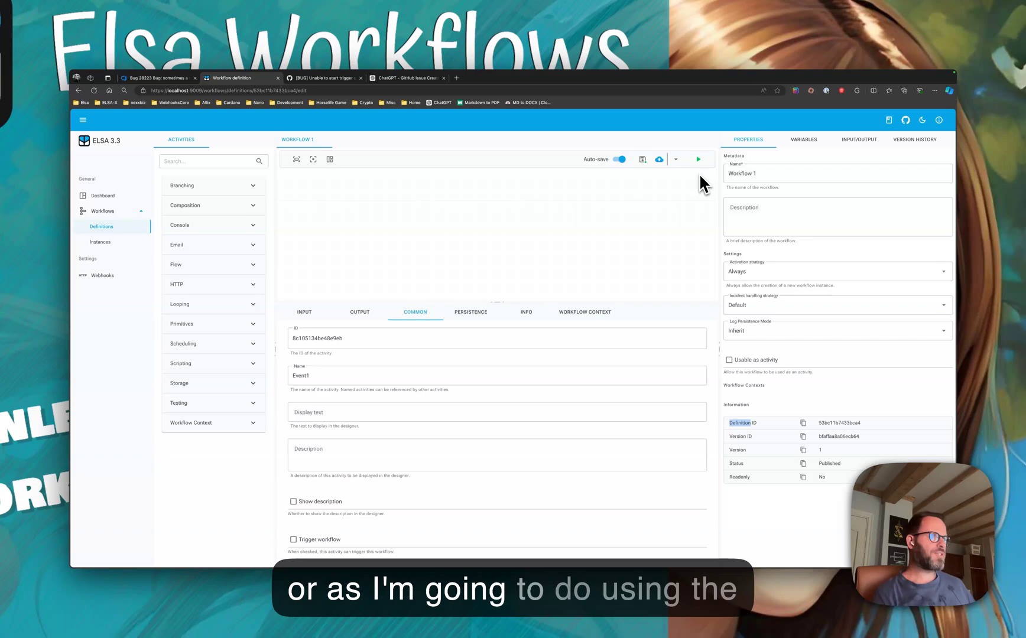
pyautogui.moveTo(389, 507)
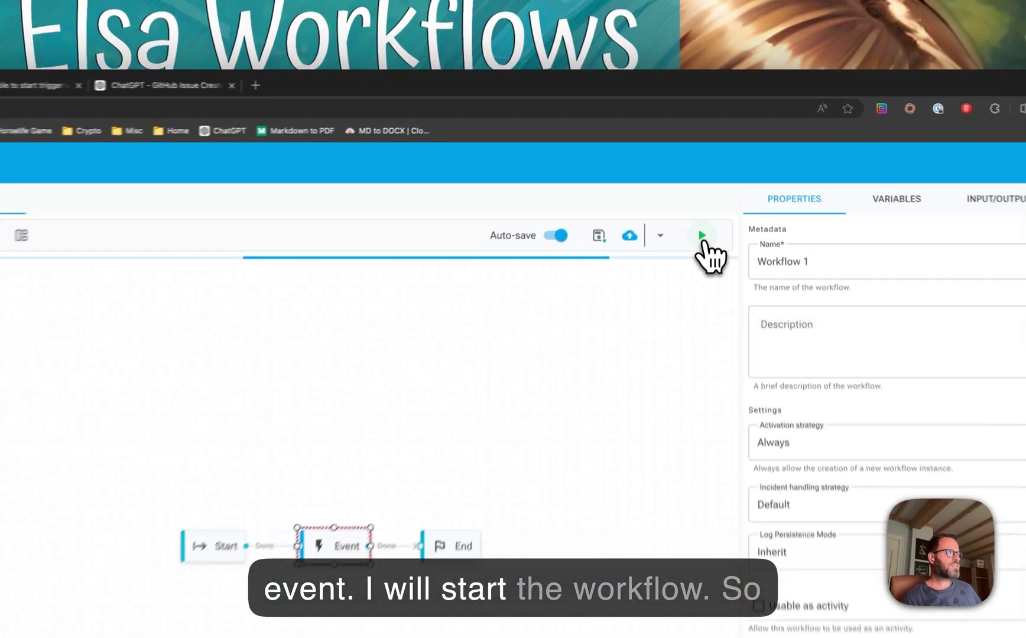
pyautogui.click(704, 235)
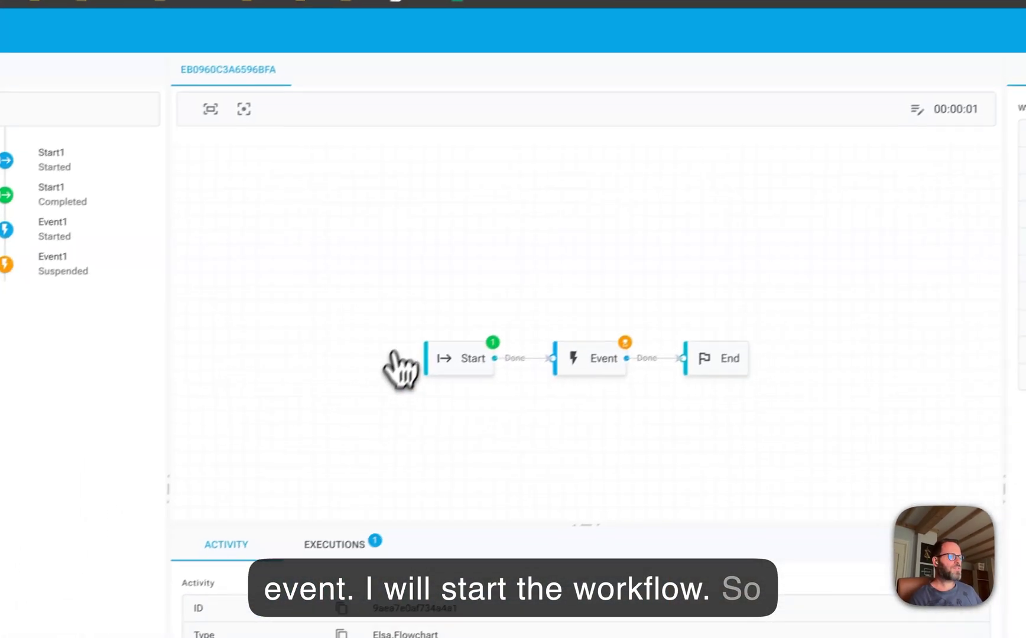
# - Select the suspended Event activity to review its journal entries
pyautogui.click(601, 345)
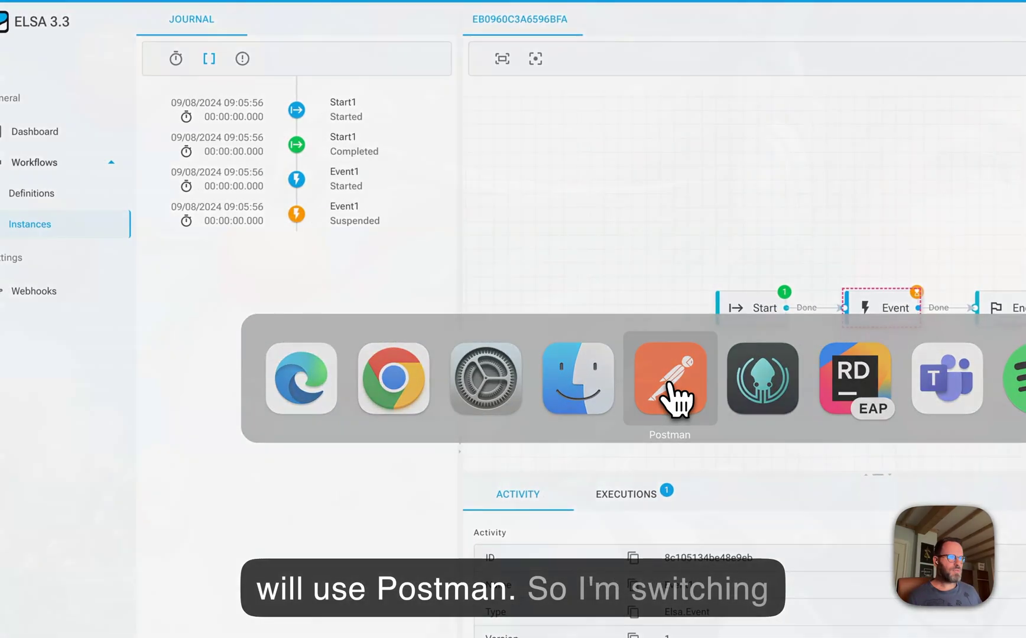
# - Send the POST to /events/MyEvent/trigger for 200 OK and view it as cURL
pyautogui.click(669, 378)
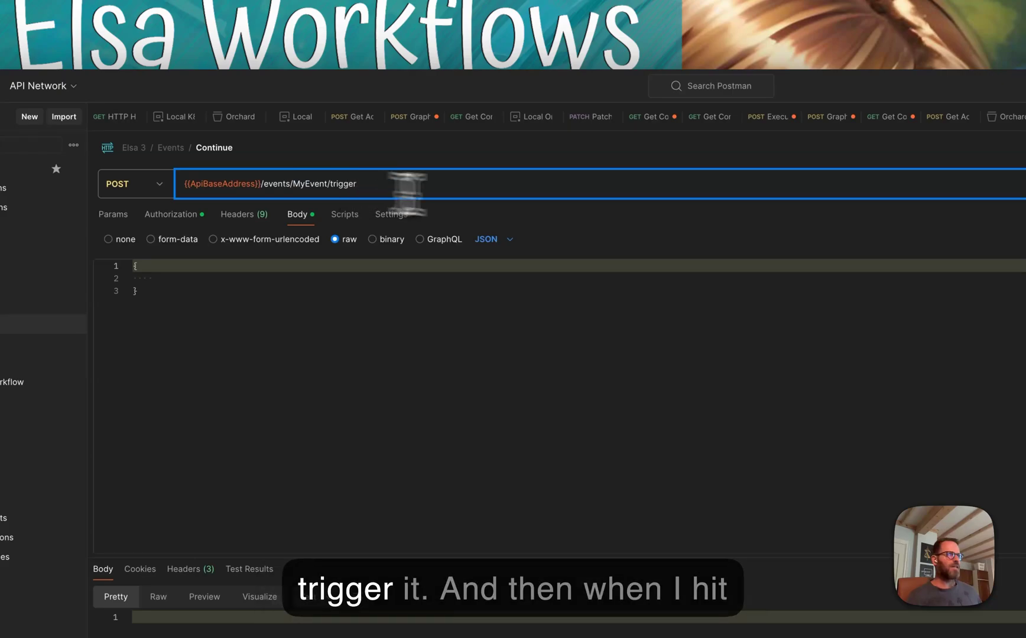
pyautogui.click(865, 150)
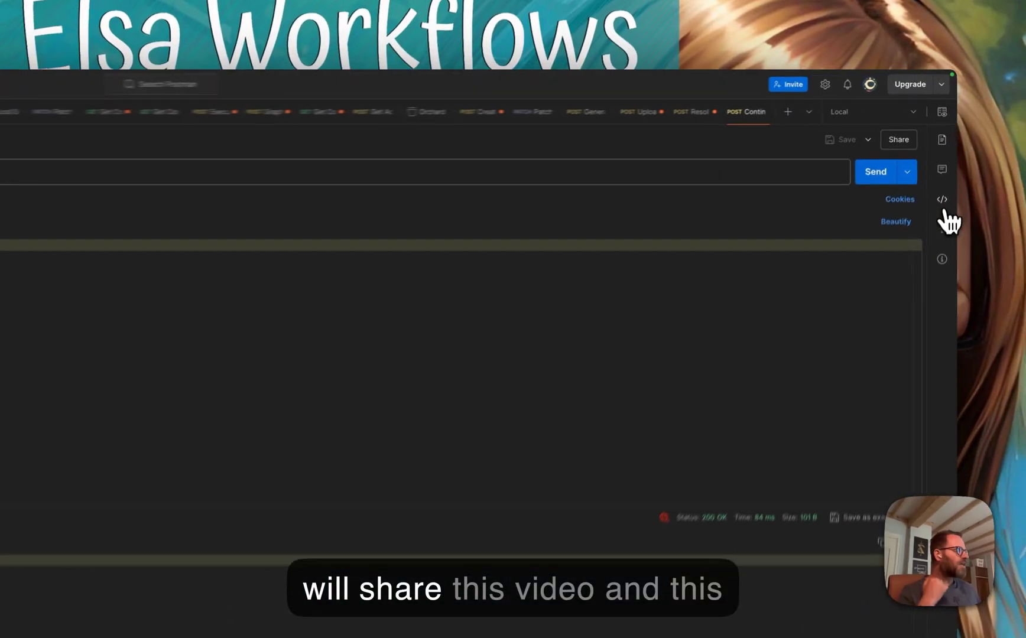
pyautogui.click(941, 200)
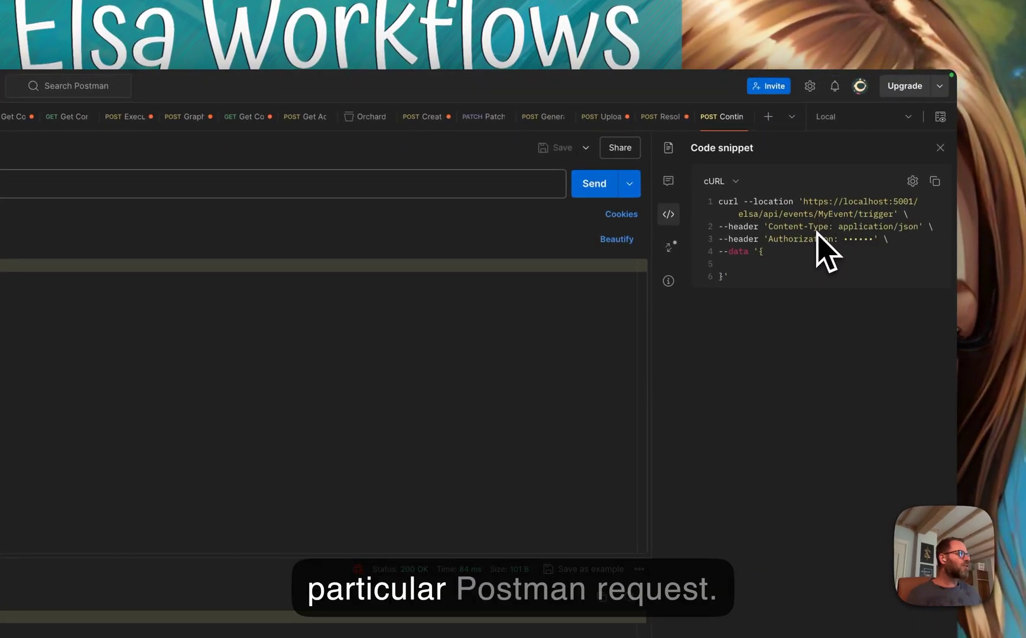